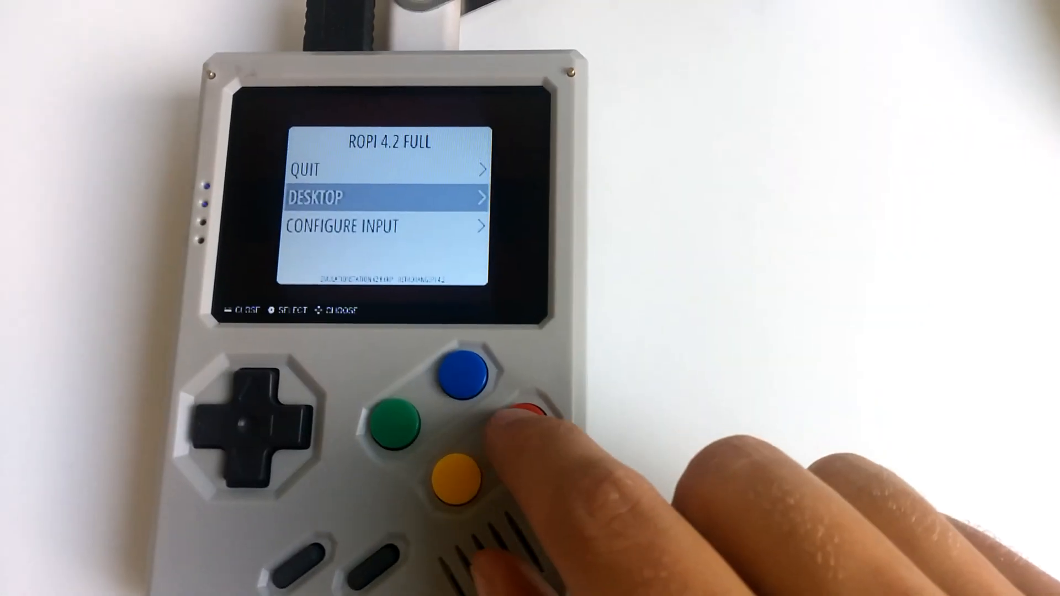
# Choose DESKTOP from the RetroPie menu to show the RetroPie folder in File Manager
pyautogui.click(537, 410)
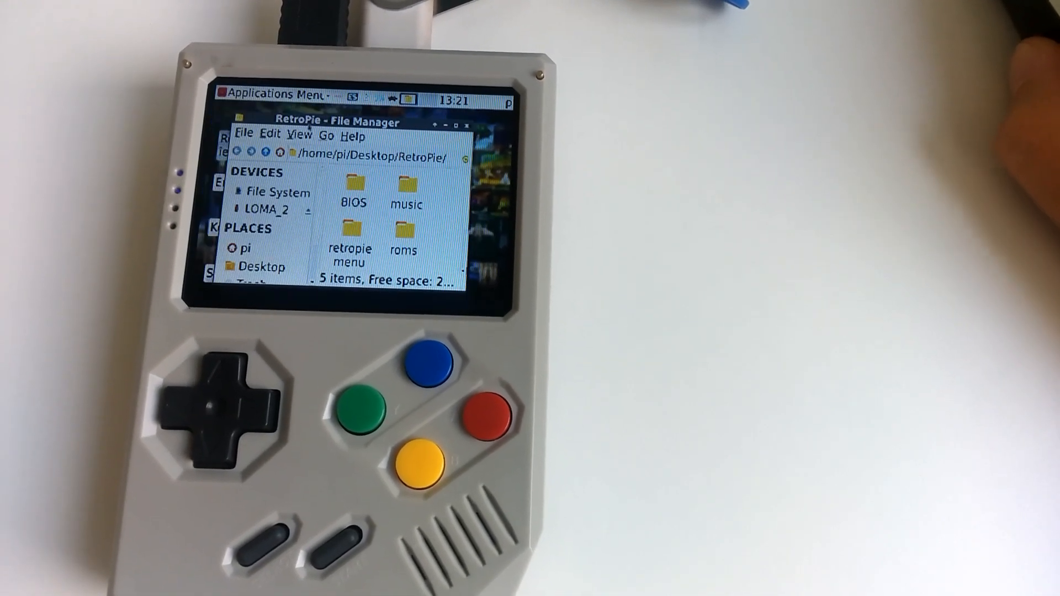
# Open the roms folder in a second File Manager window
pyautogui.doubleClick(403, 240)
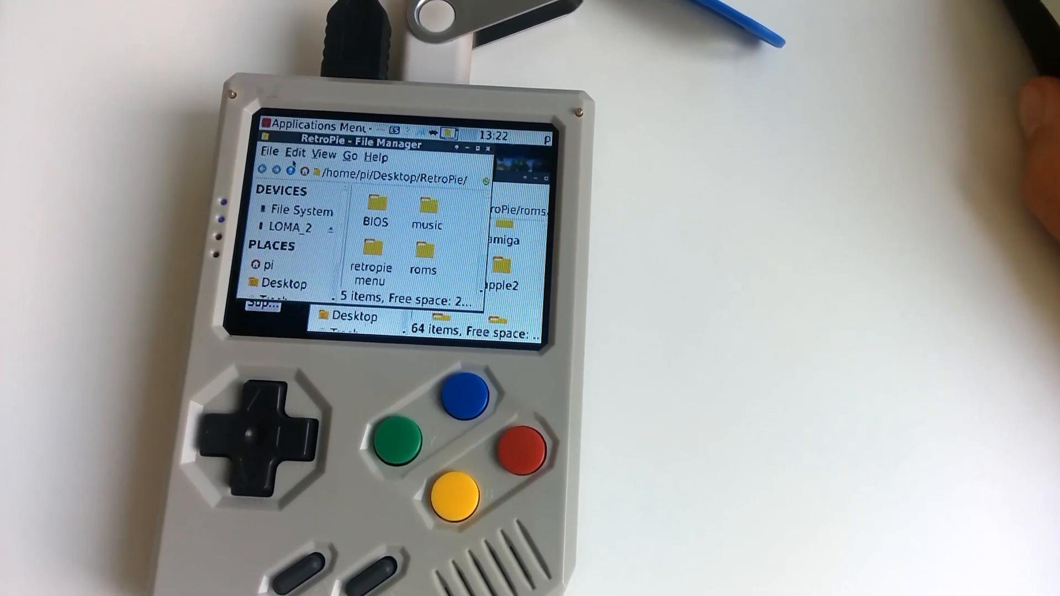
pyautogui.moveTo(292, 227)
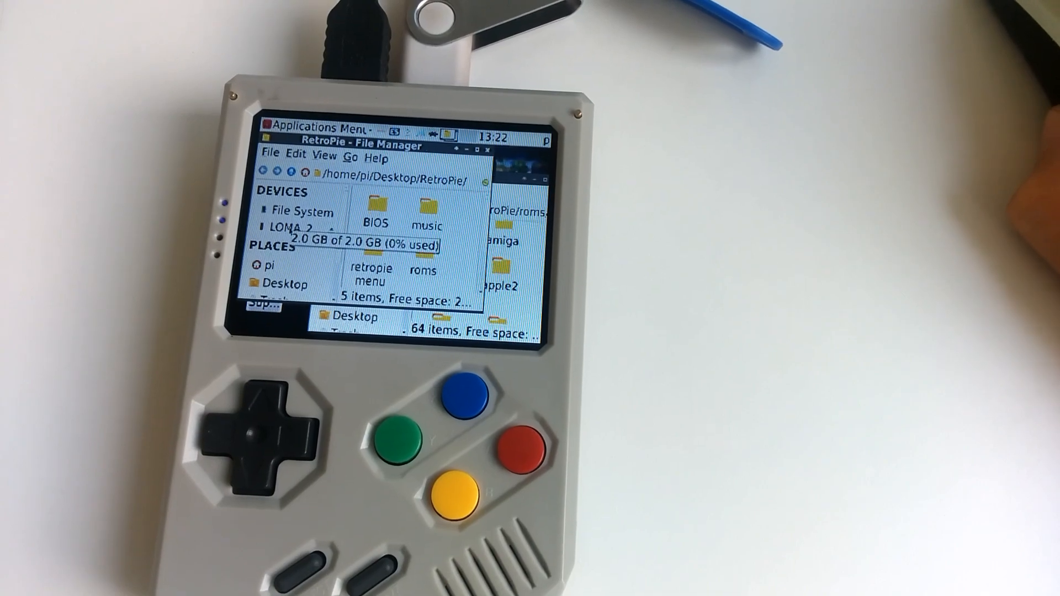
# Open the LOMA_2 USB drive, then right-click inside the empty gb folder for Paste
pyautogui.click(296, 224)
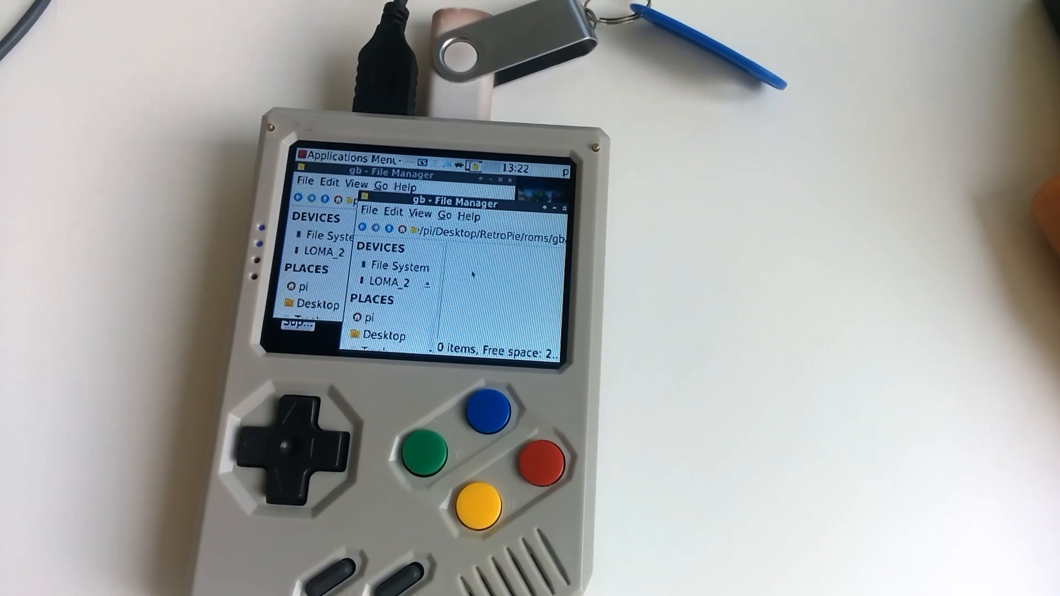
pyautogui.rightClick(474, 277)
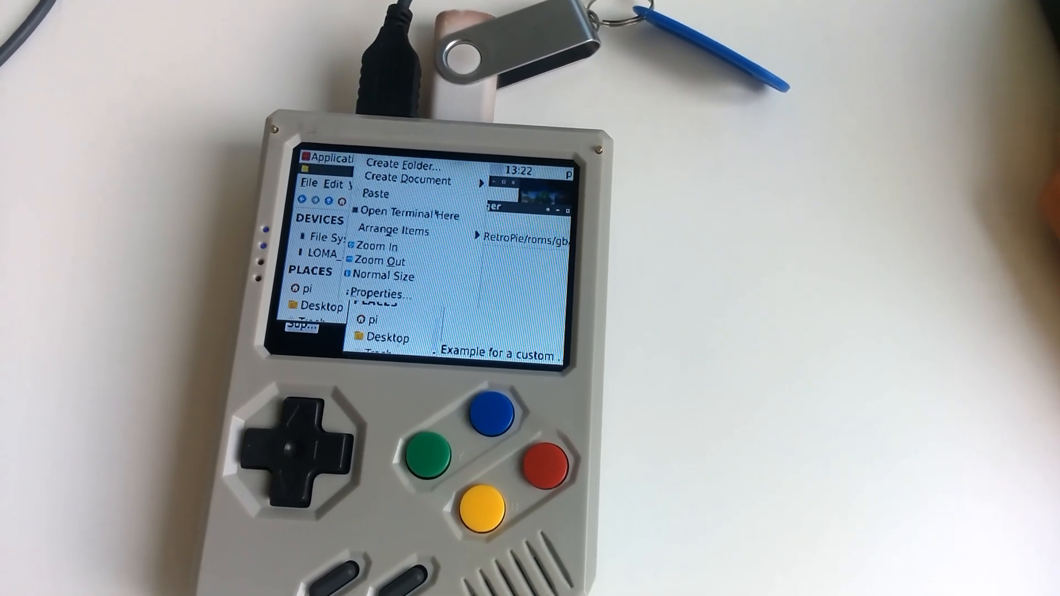